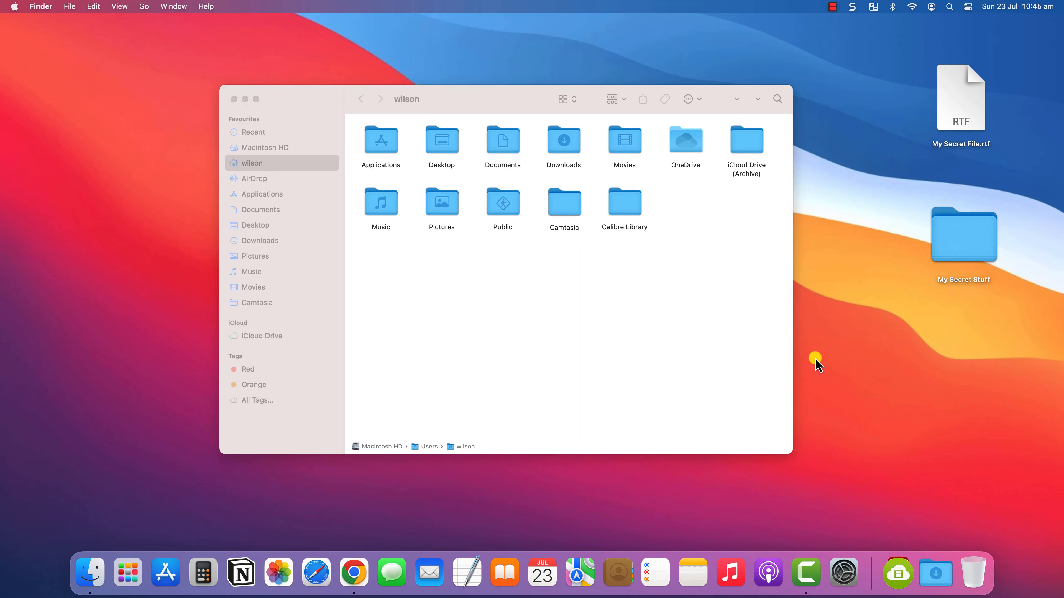
- Reveal hidden items like Library, .config and .zsh_history in the wilson home folder
key("cmd+shift+.")
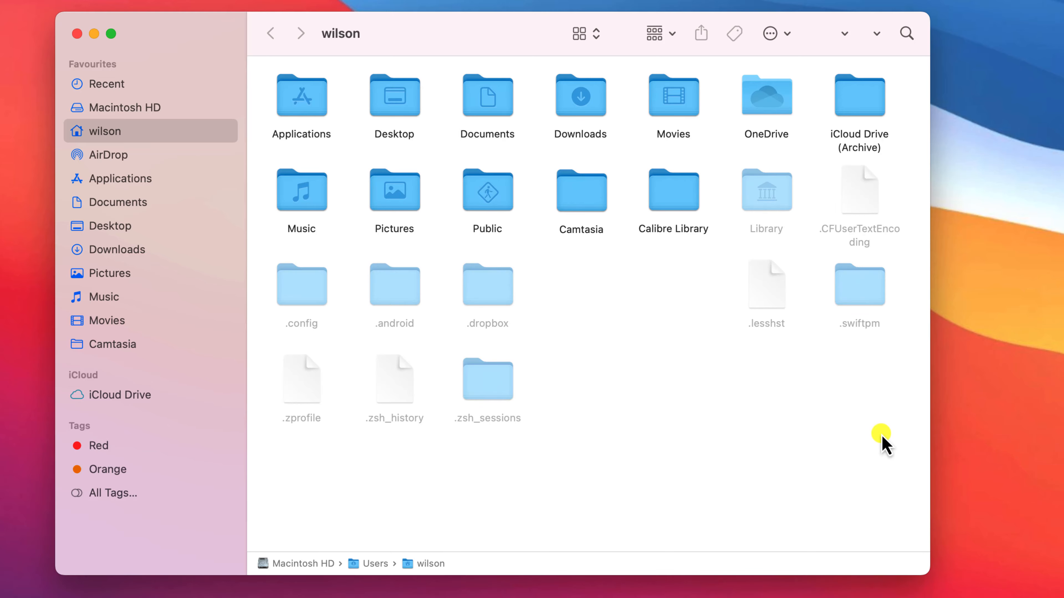
- Go to Macintosh HD and reveal hidden system folders such as bin, etc, usr and var
left_click(27, 12)
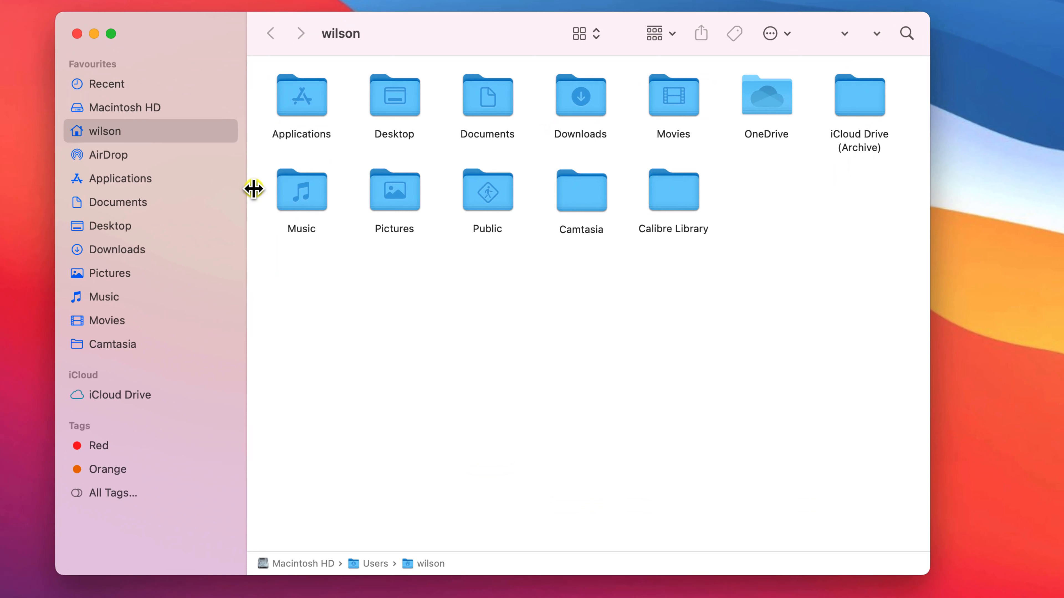
left_click(126, 106)
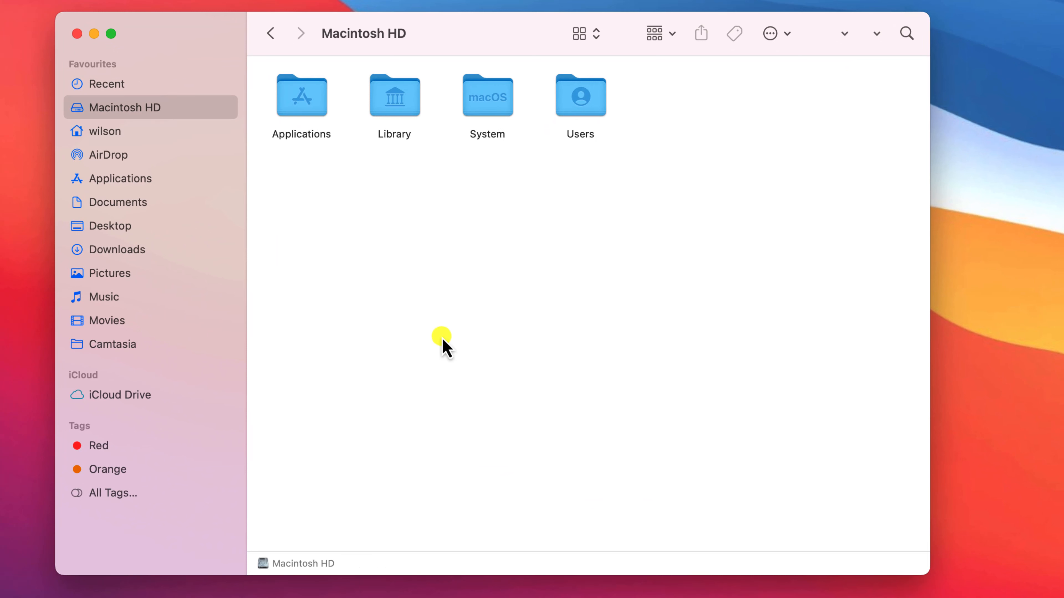
key("cmd+shift+.")
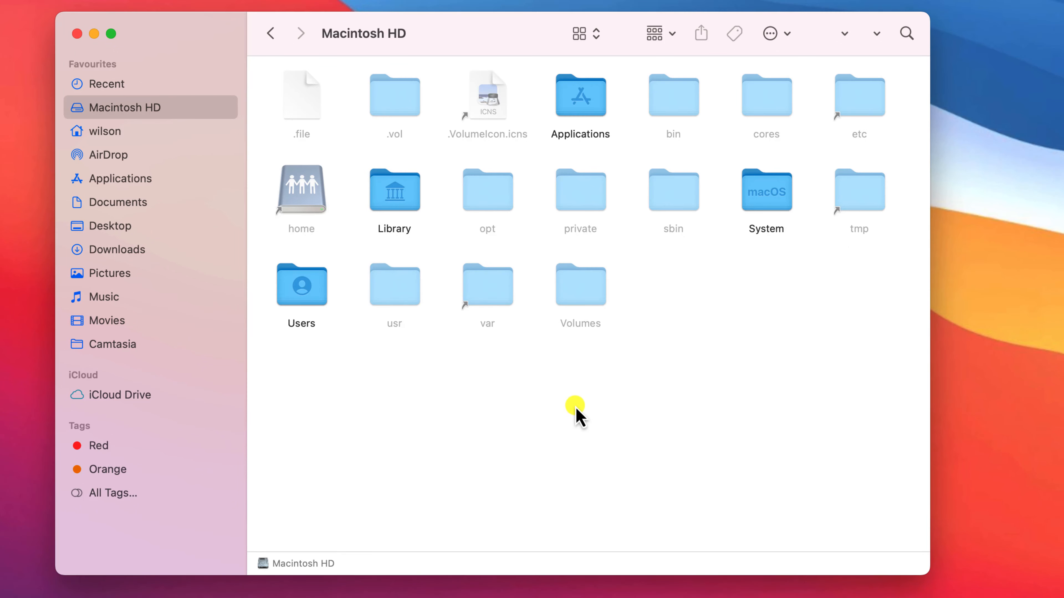
mouse_move(126, 131)
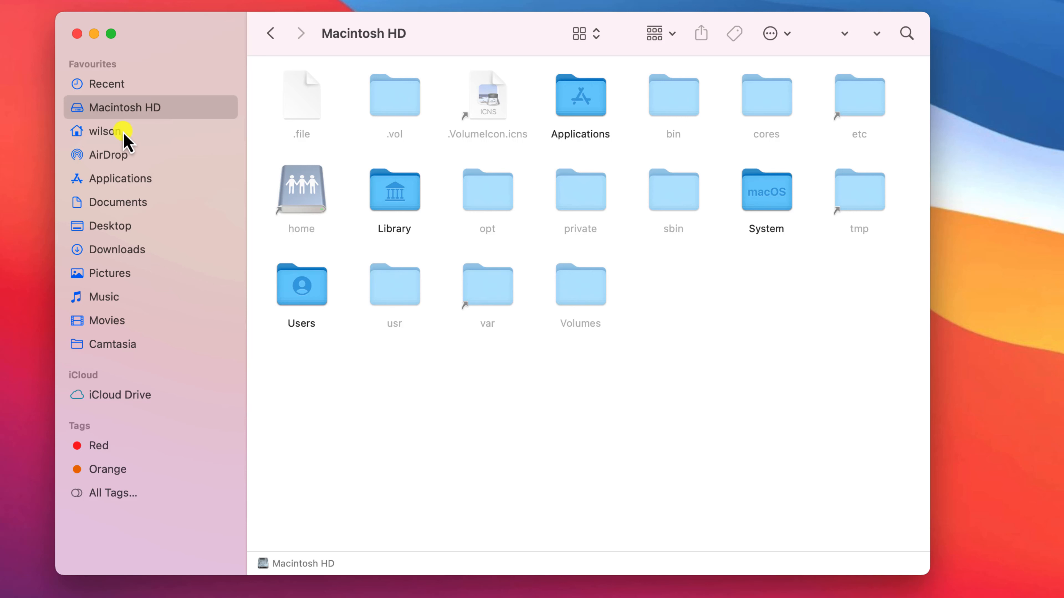
- Browse into the hidden Library folder, check the Logs folder's actions, and return to wilson
left_click(117, 130)
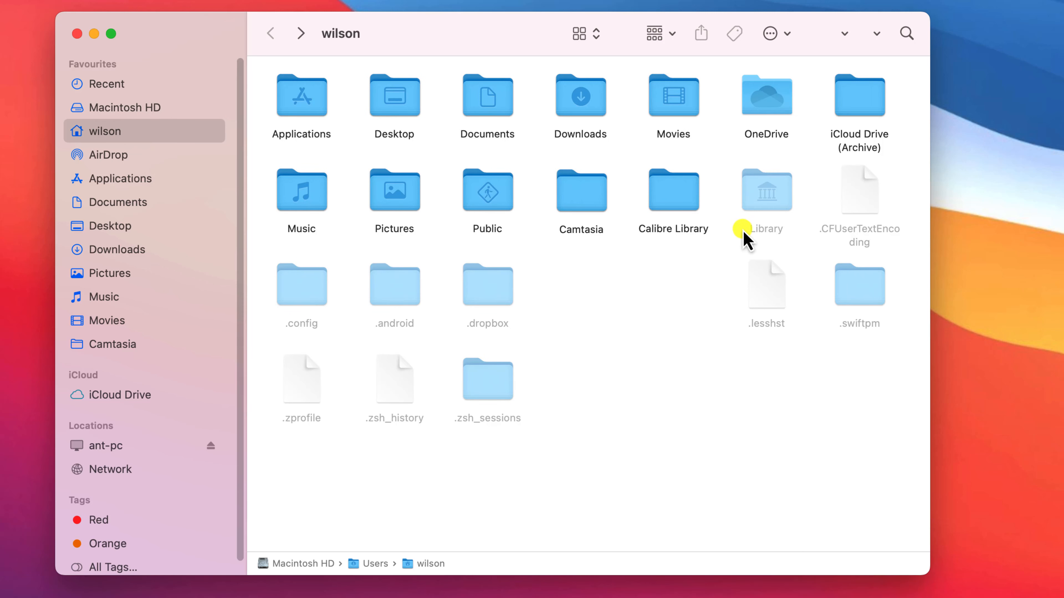
double_click(766, 191)
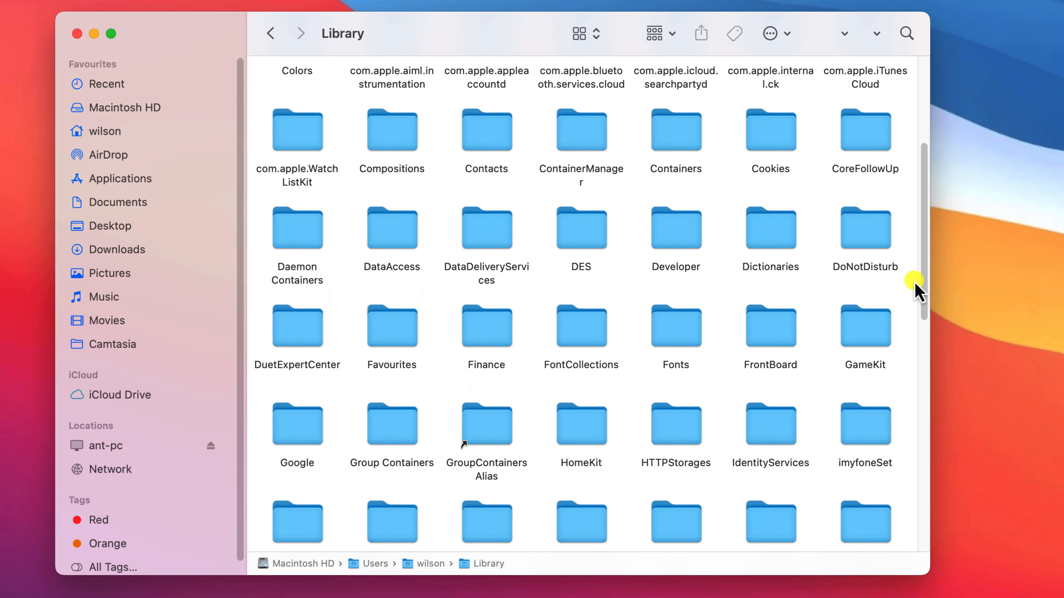
scroll("down", 3)
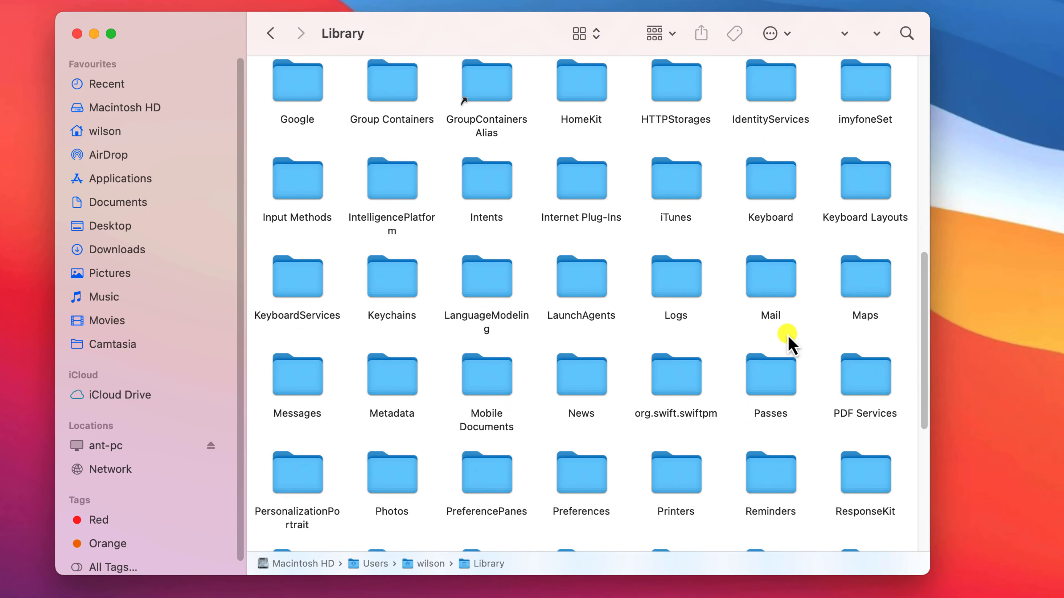
right_click(675, 278)
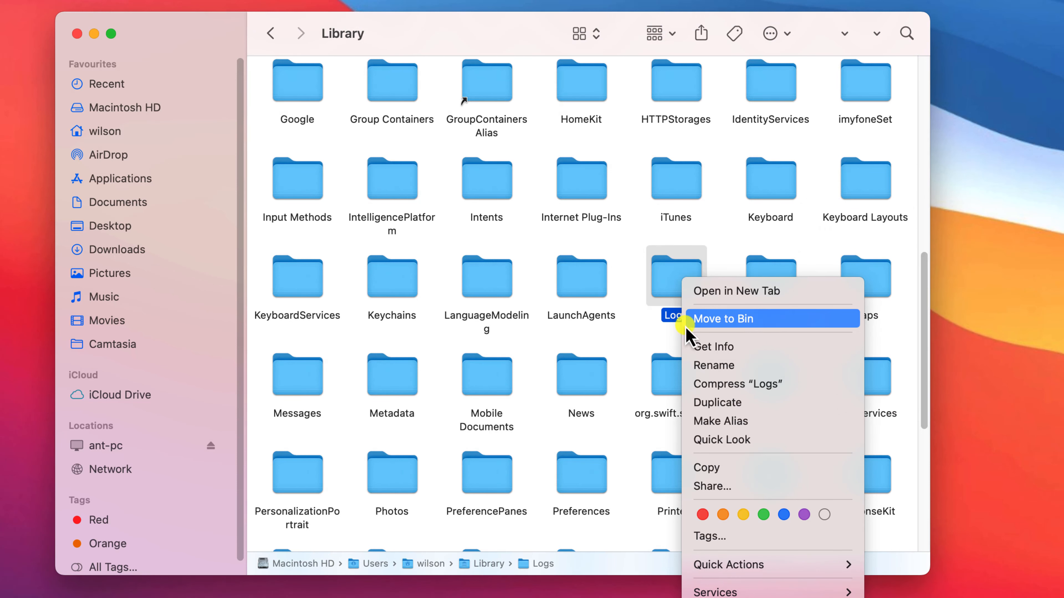
left_click(271, 33)
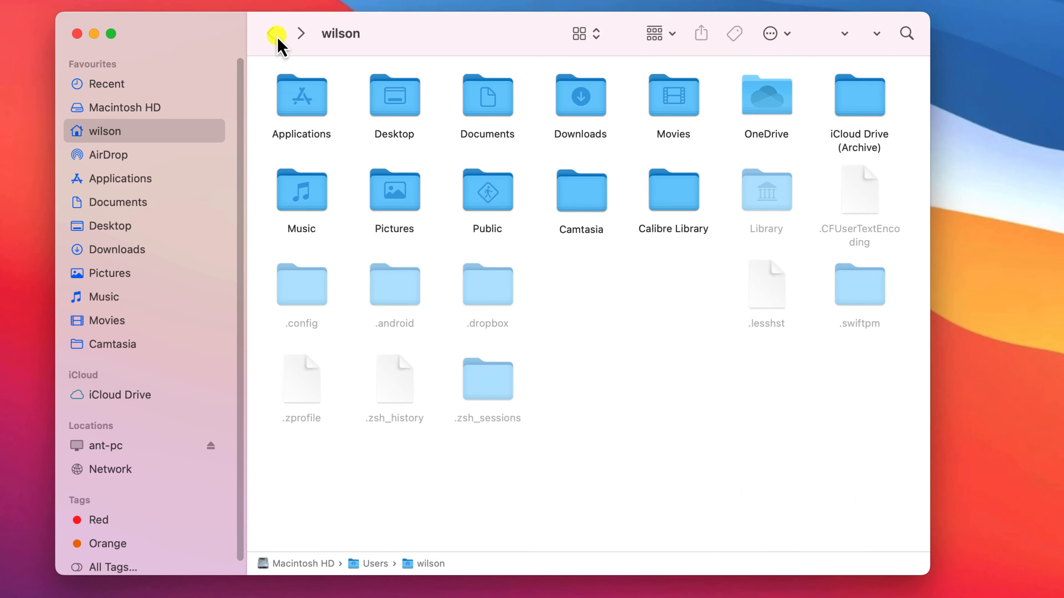
- Move My Secret File.rtf from the wilson folder into the hidden Library folder
left_click(271, 33)
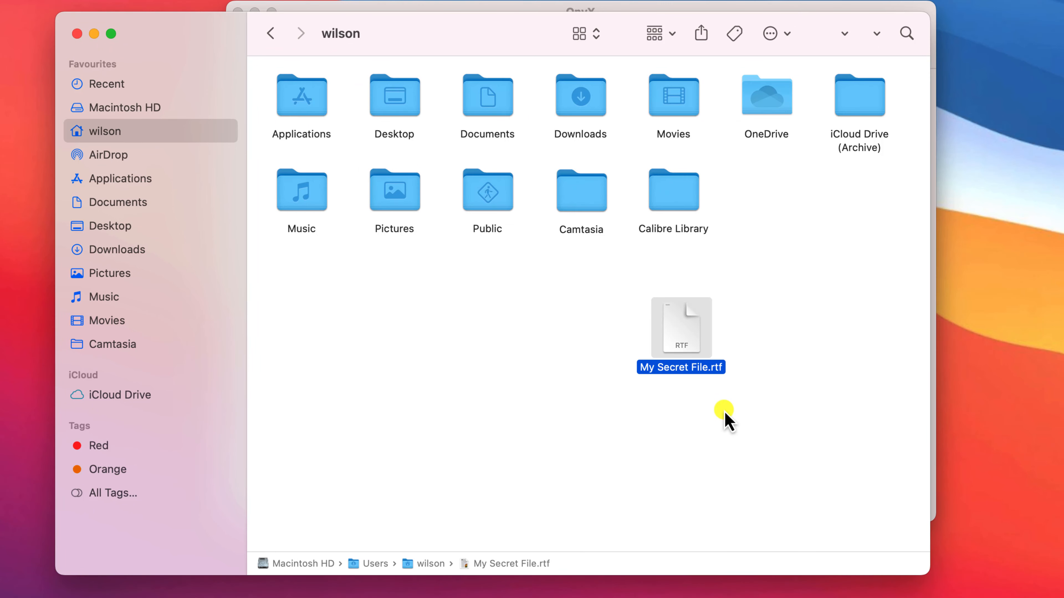
key("cmd+shift+.")
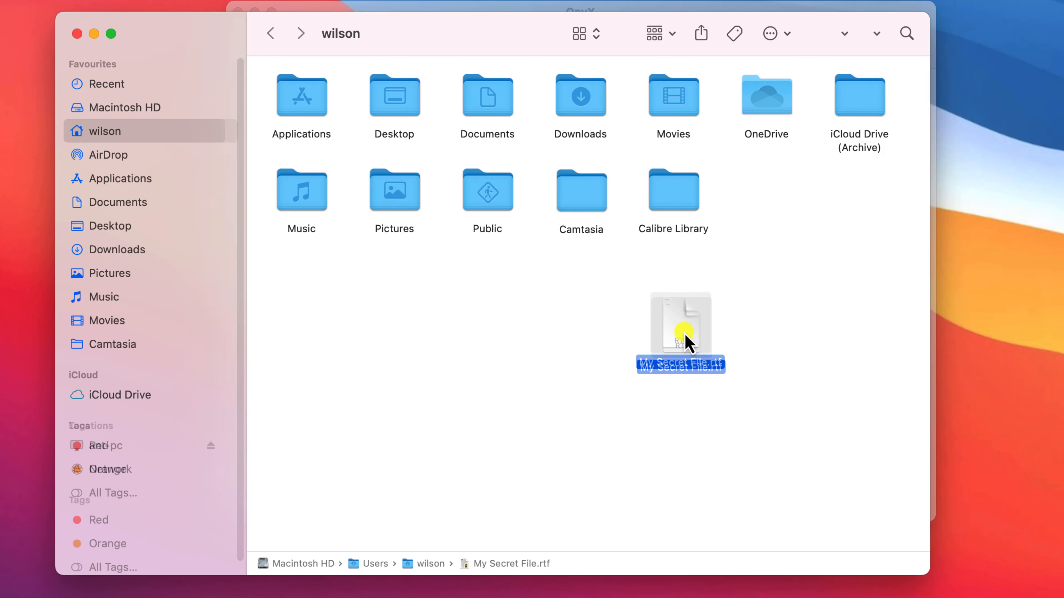
key("cmd+shift+.")
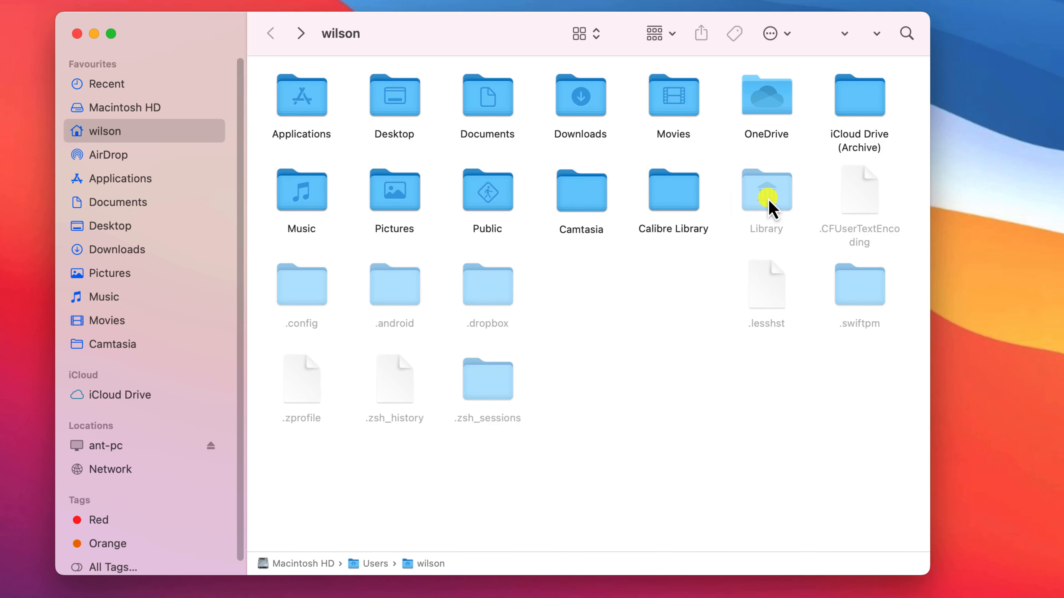
- Confirm My Secret File.rtf sits in Library, then show the installed apps list with OnyX
double_click(766, 190)
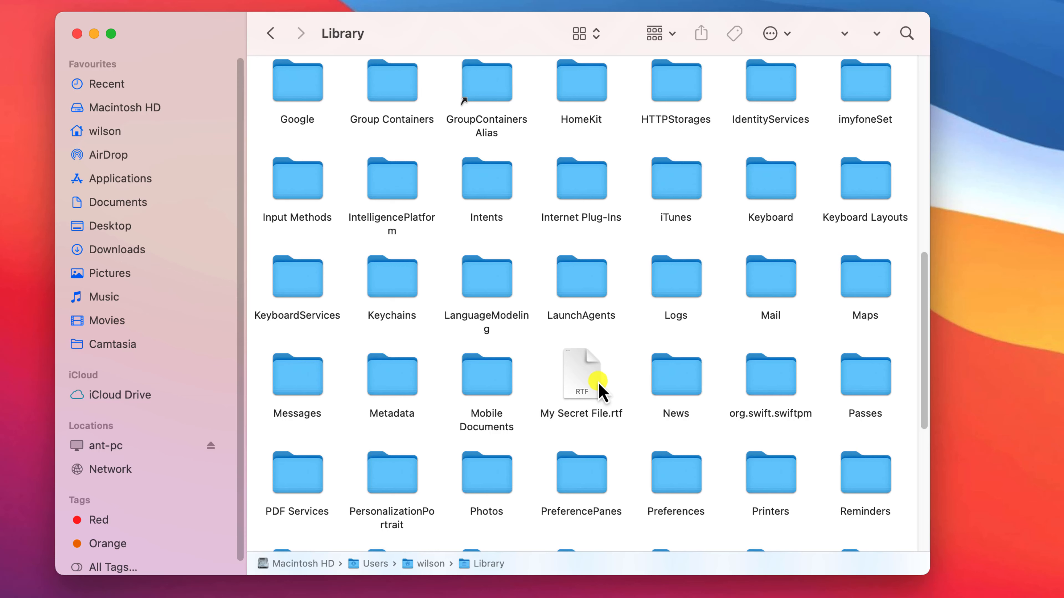
left_click(581, 374)
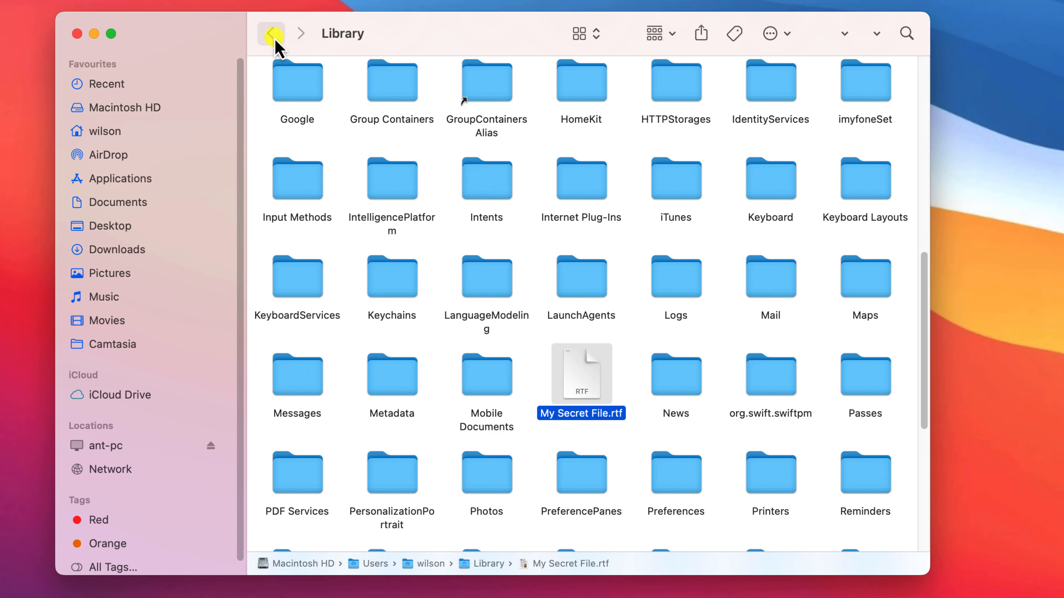
left_click(110, 84)
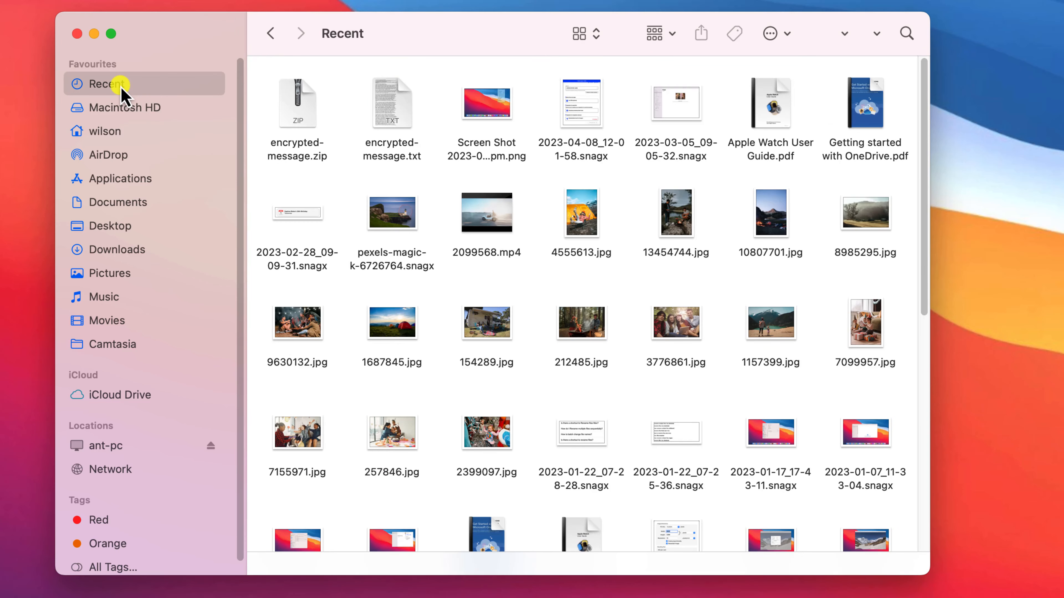
left_click(106, 131)
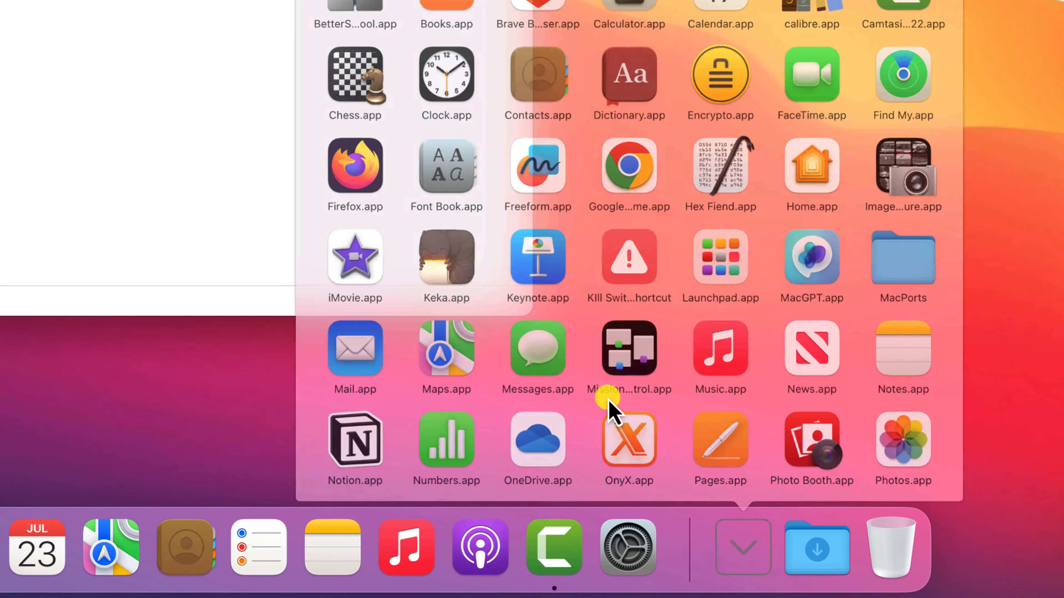
- Launch OnyX, authenticate, and hide My Secret File.rtf on the Desktop via Files > Visibility
left_click(628, 441)
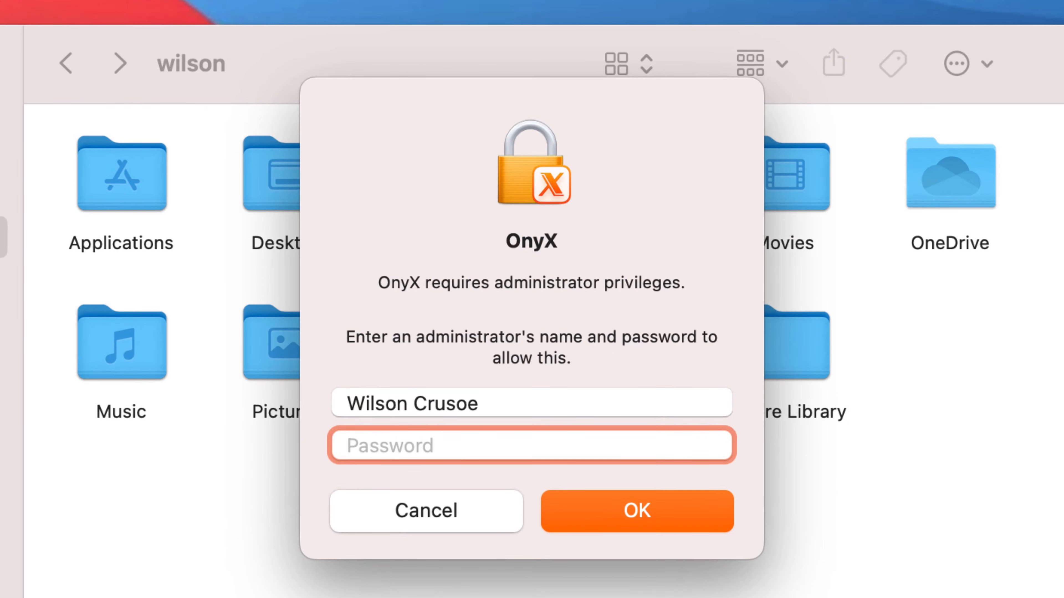
left_click(636, 511)
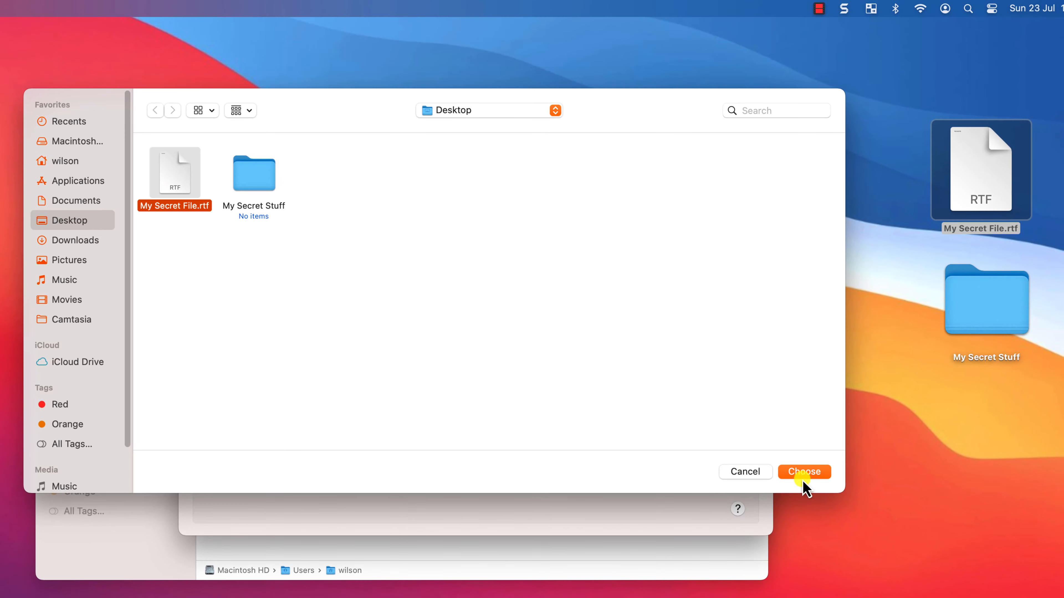
left_click(804, 471)
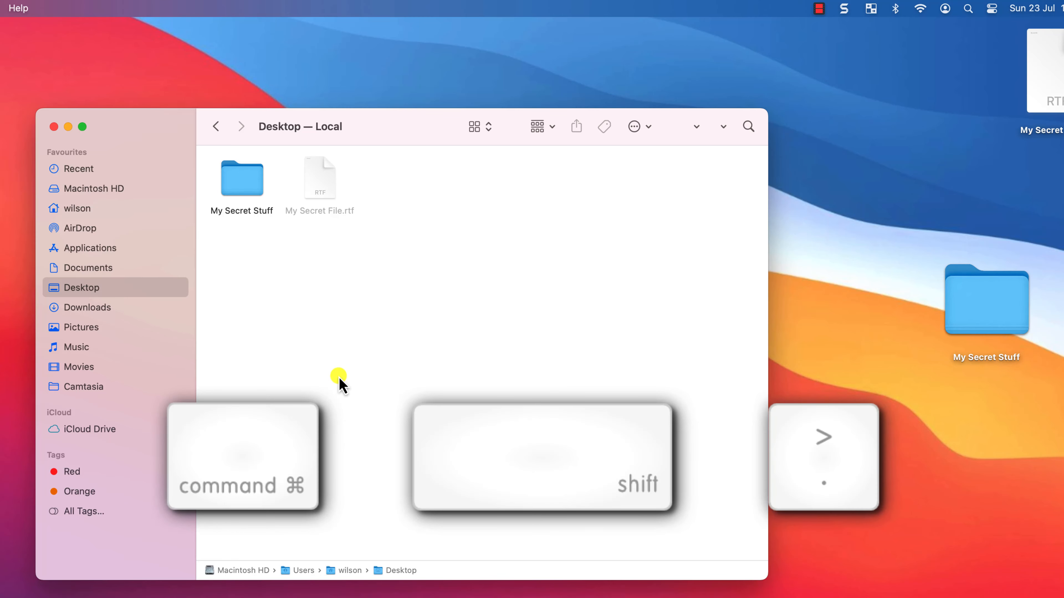
- Turn off hidden-file display and drag My Secret File.rtf into the My Secret Stuff folder
key("cmd+shift+.")
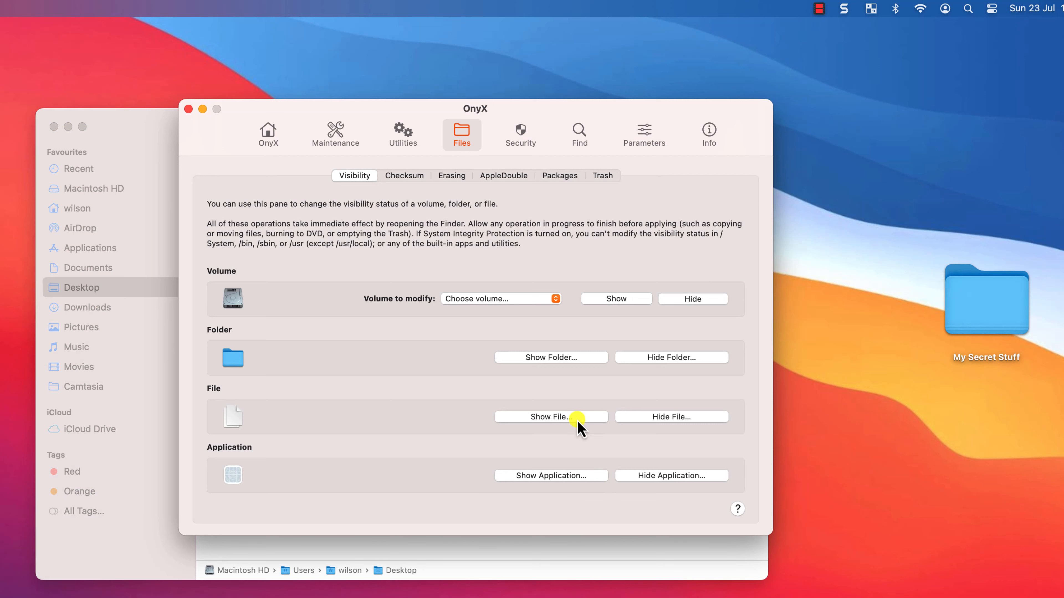
left_click(551, 416)
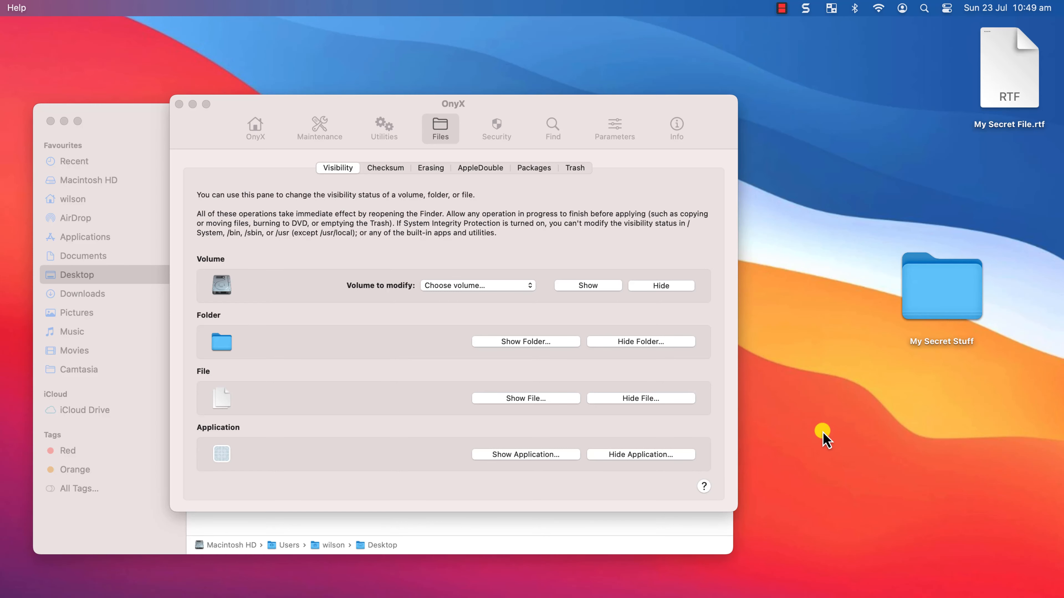
left_click_drag(1009, 67, 941, 284)
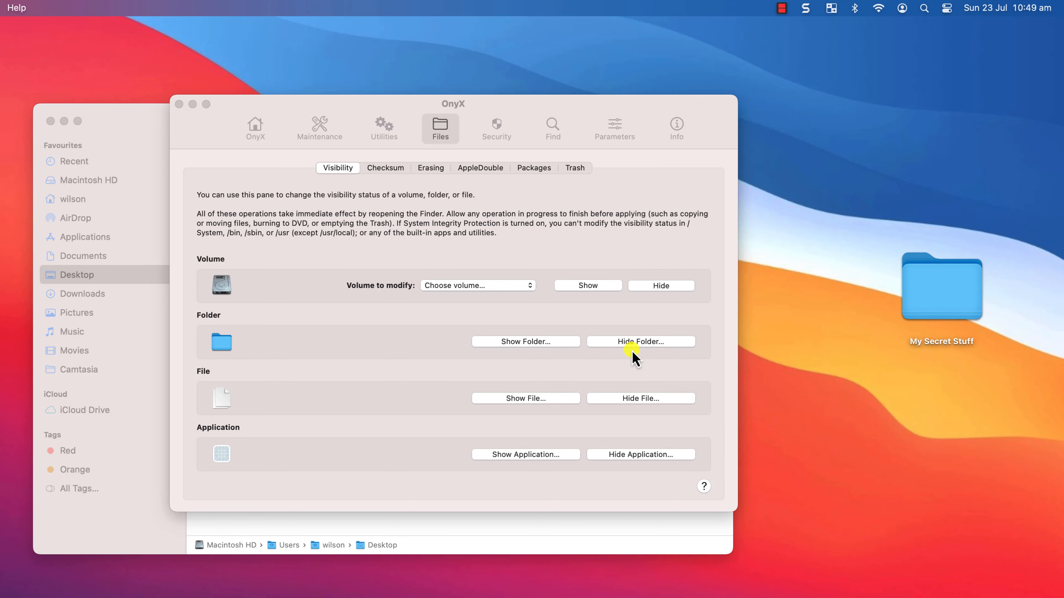
left_click(640, 341)
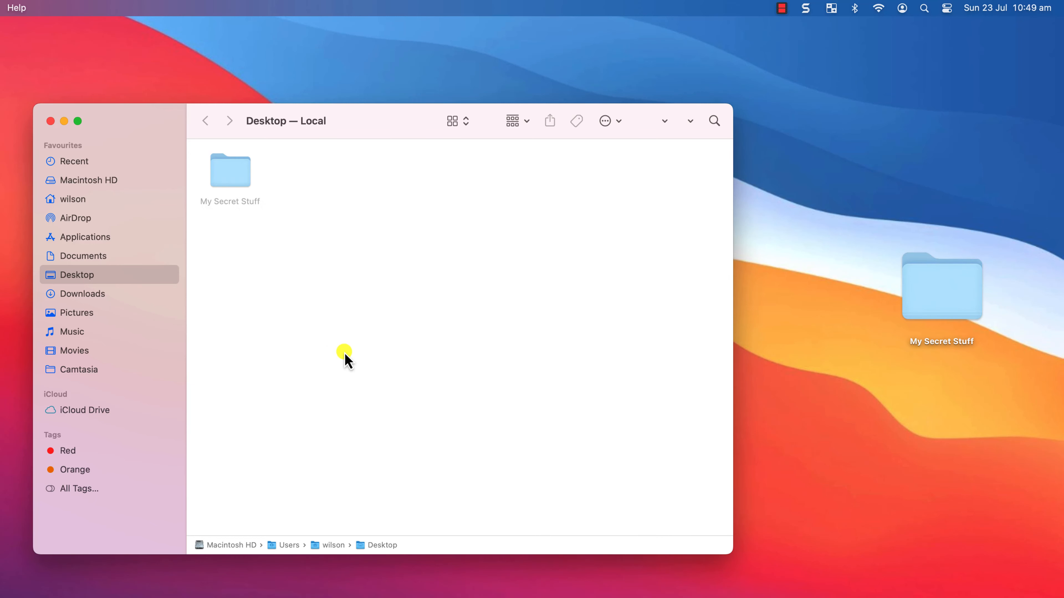
- Open the now-hidden My Secret Stuff folder to show My Secret File.rtf inside
double_click(230, 170)
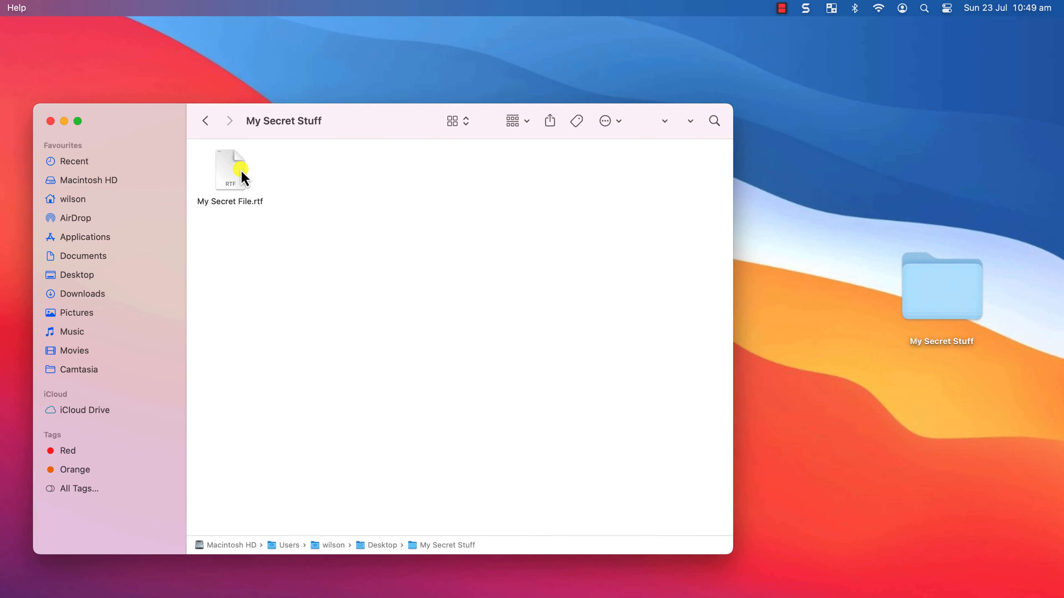